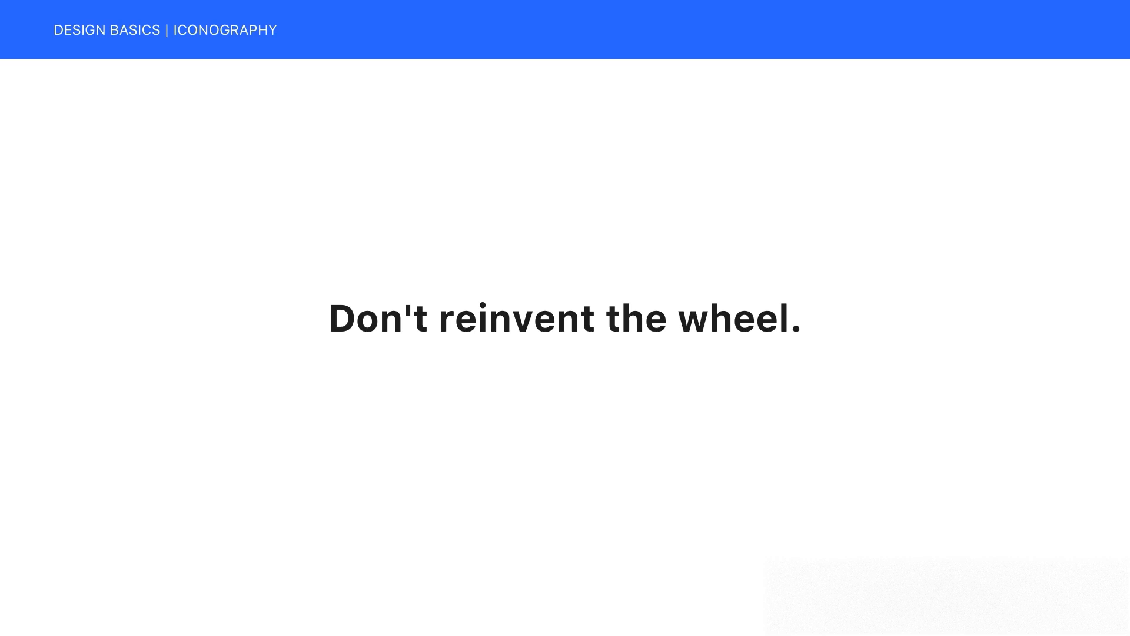
- Advance from the Don't reinvent the wheel slide to the Iconography overview slide
{"action": "key", "text": "Right"}
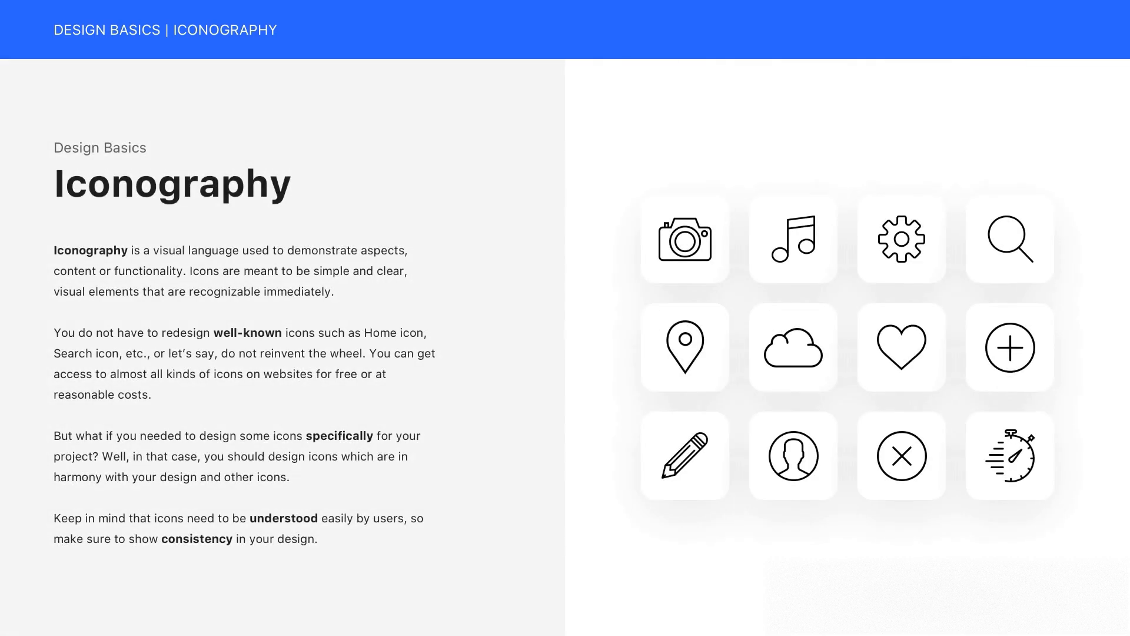